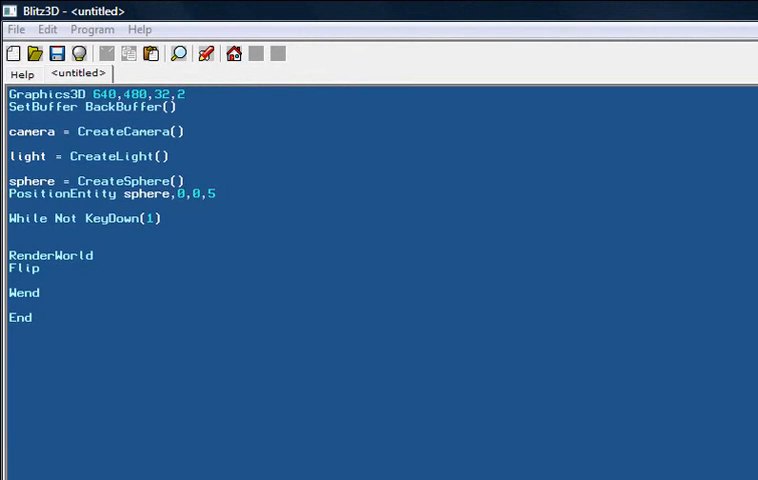
mouse_move(60, 10)
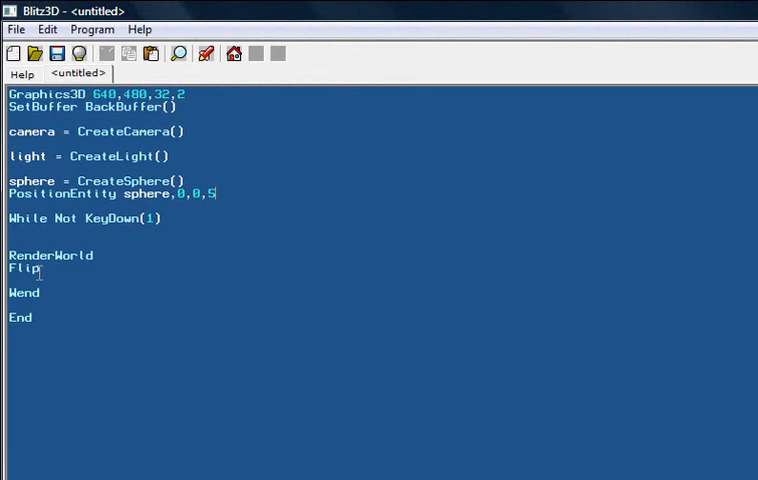
- Select all the program code, then clear the selection to leave the script unchanged
key("ctrl+a")
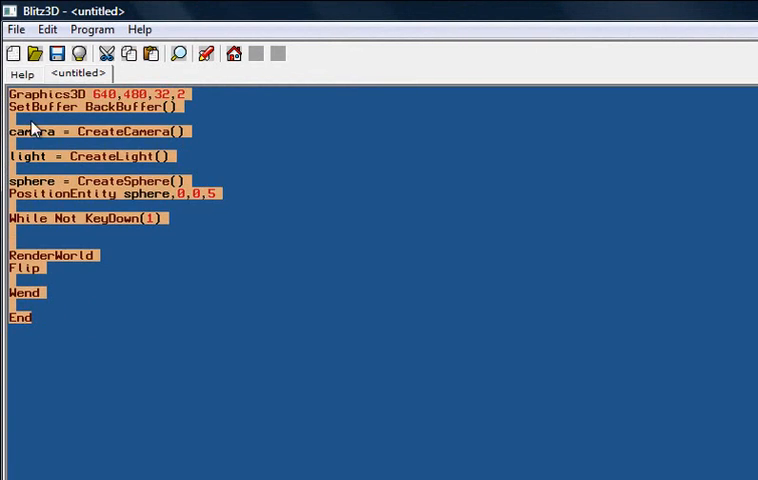
left_click(227, 192)
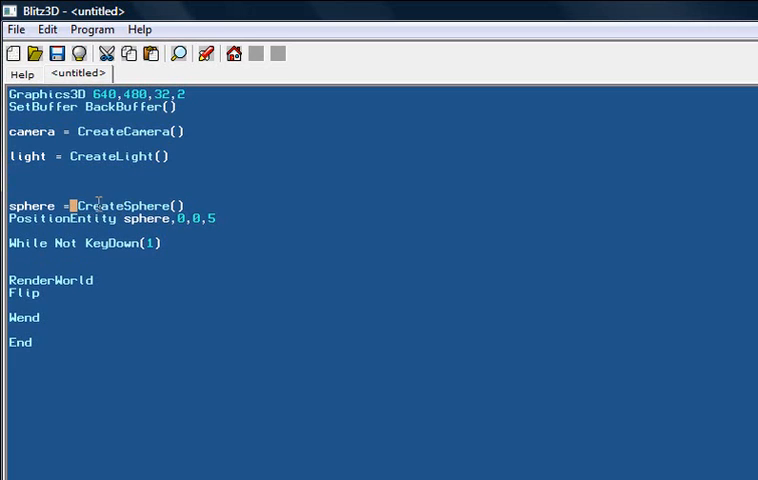
- Write cylinder = CreateCylinder() on the blank line above the sphere code
double_click(131, 205)
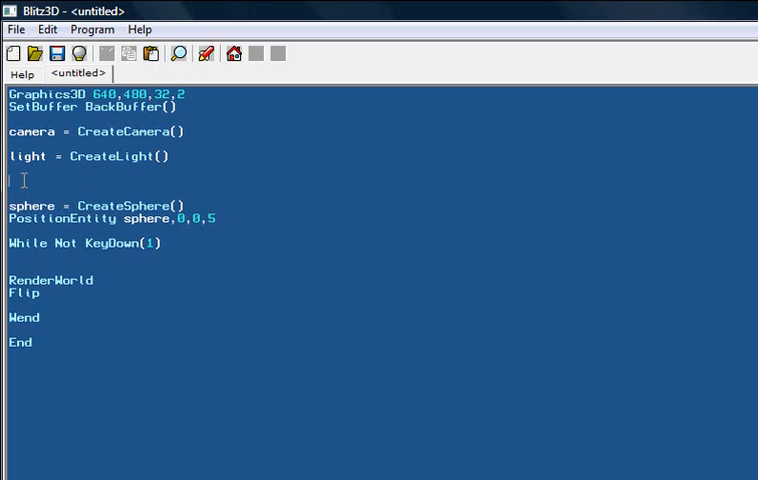
mouse_move(110, 180)
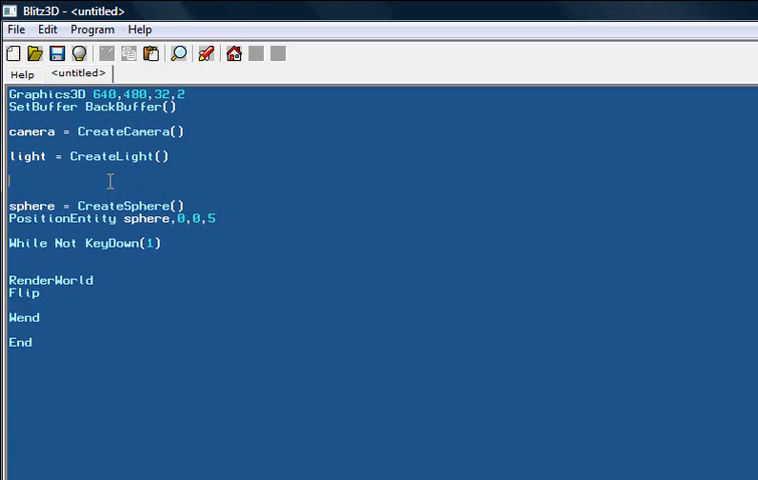
type("cylinder =")
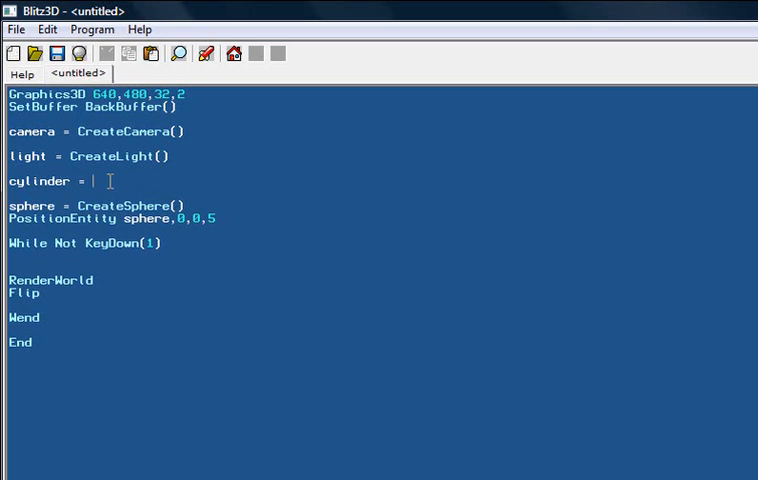
type("createcy")
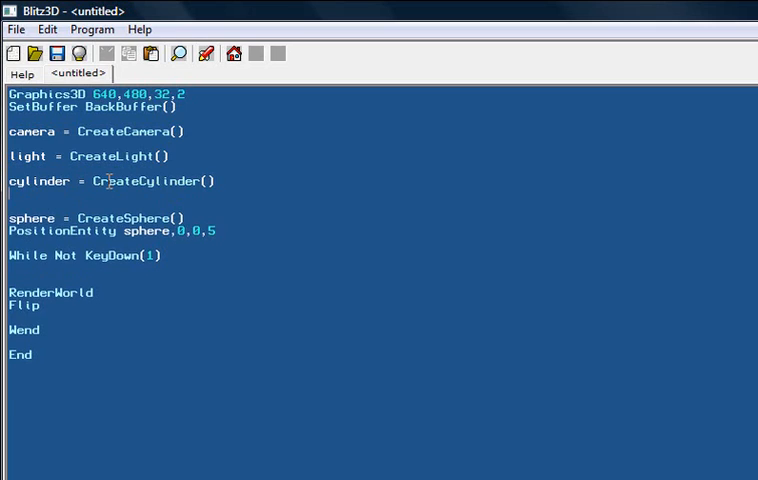
type("positionEntity")
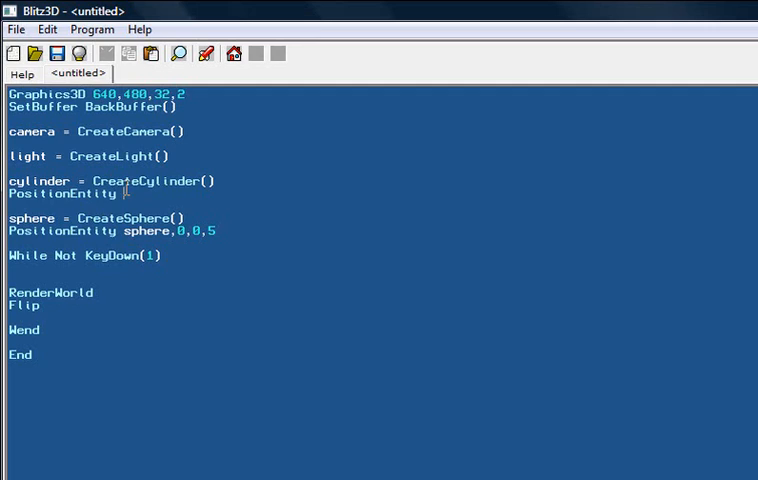
- Position the cylinder at -2,0,5 with PositionEntity cylinder,-2,0,5
double_click(57, 193)
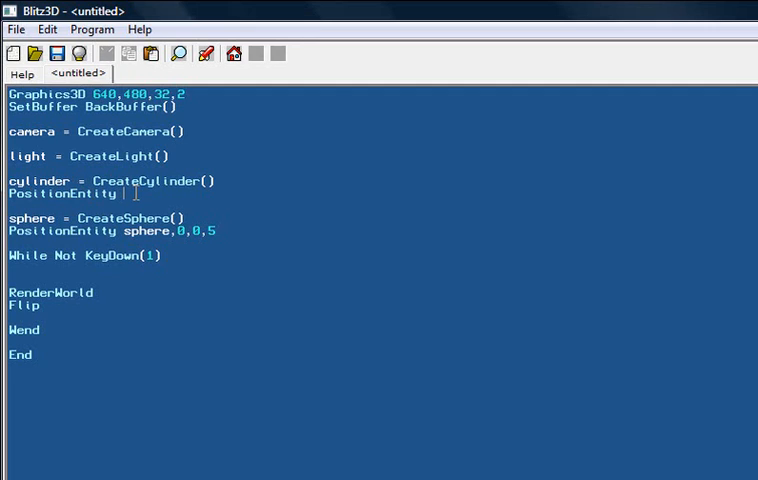
type("cylin")
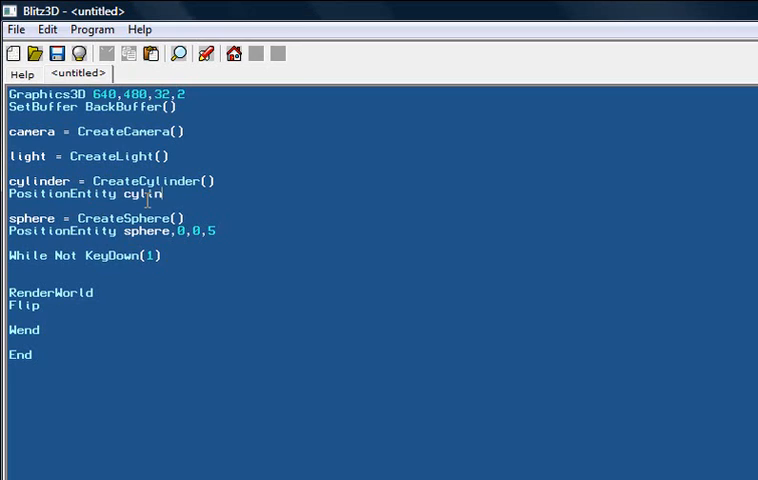
type("der,")
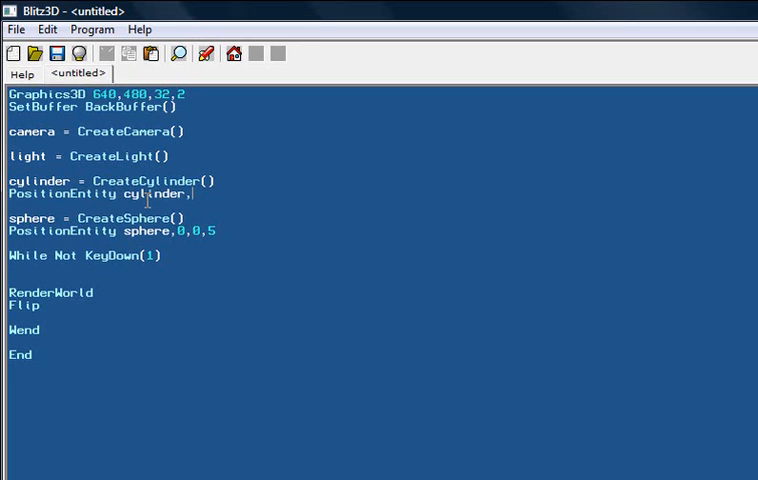
type("-2,0")
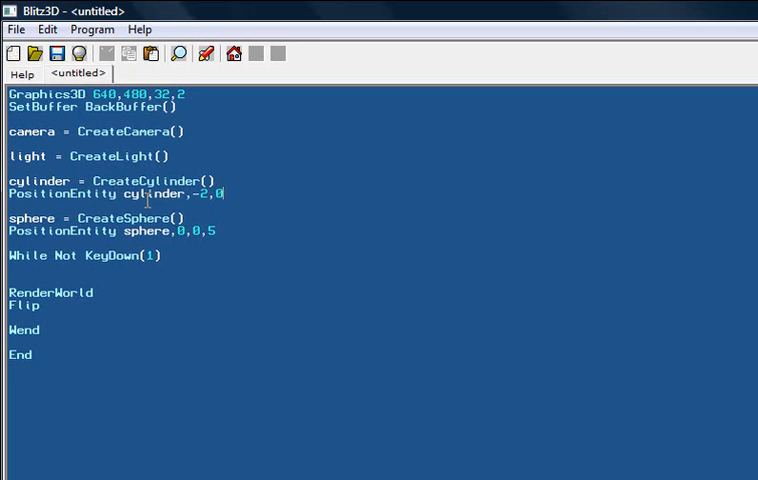
type(",5")
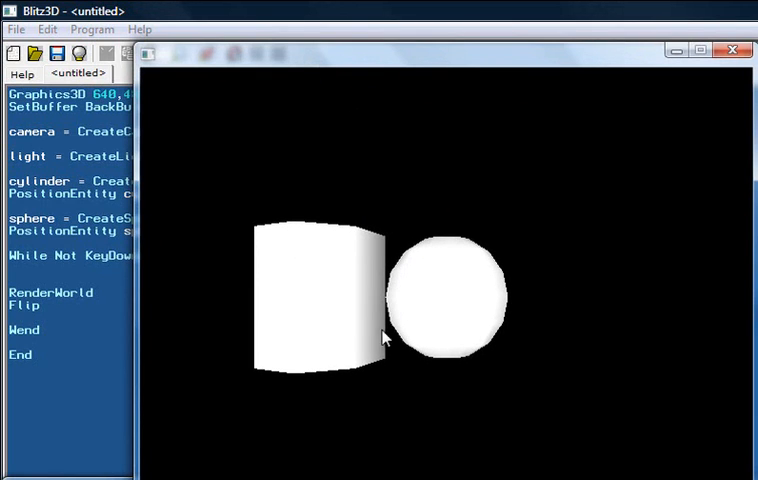
mouse_move(453, 397)
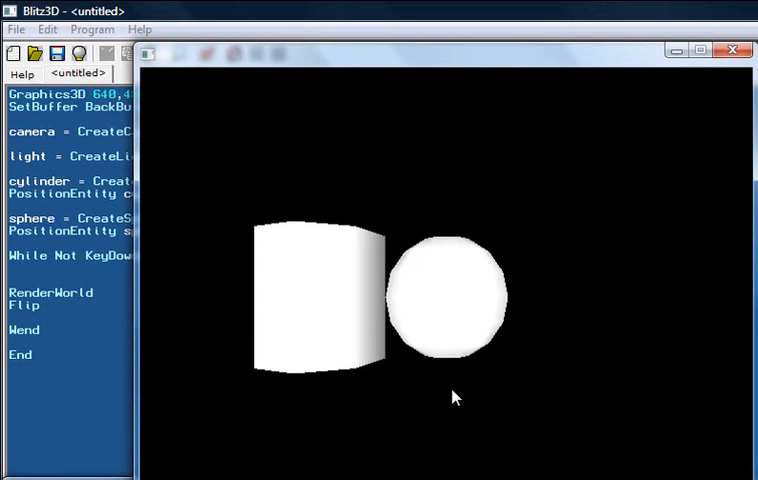
mouse_move(517, 264)
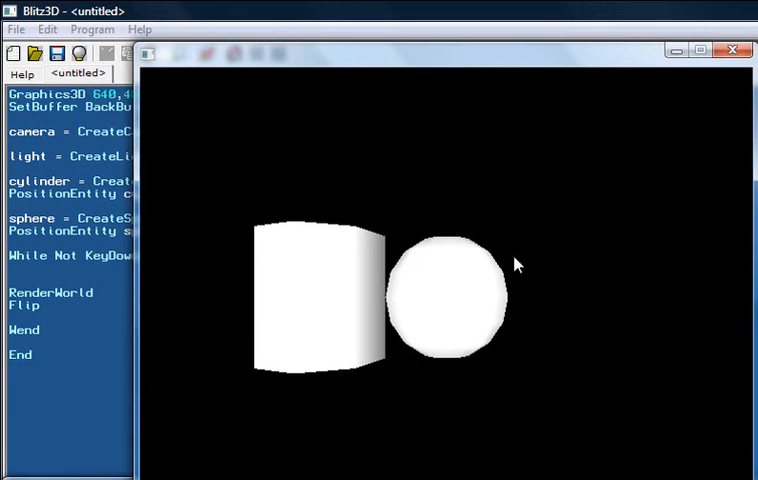
mouse_move(283, 323)
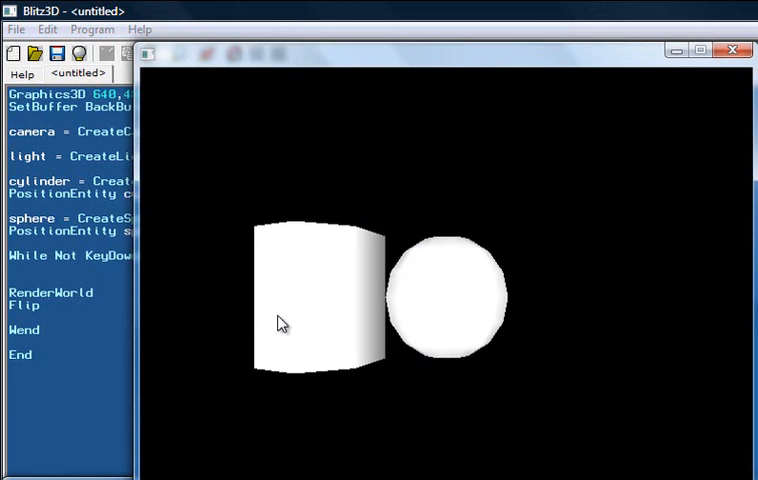
mouse_move(425, 275)
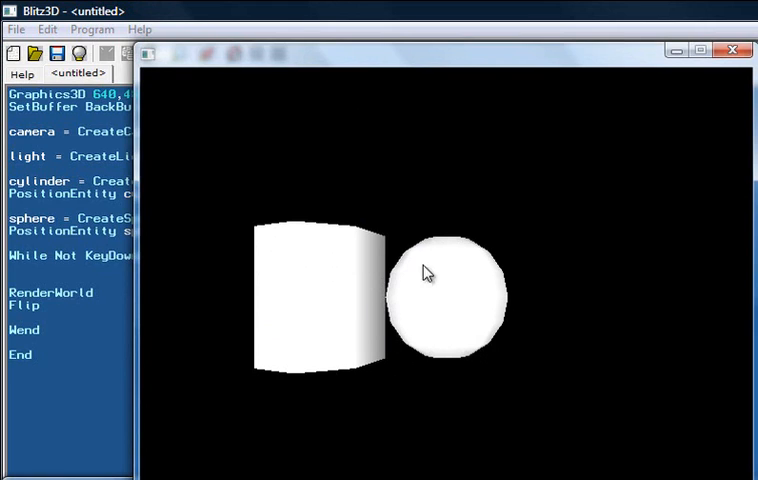
mouse_move(407, 262)
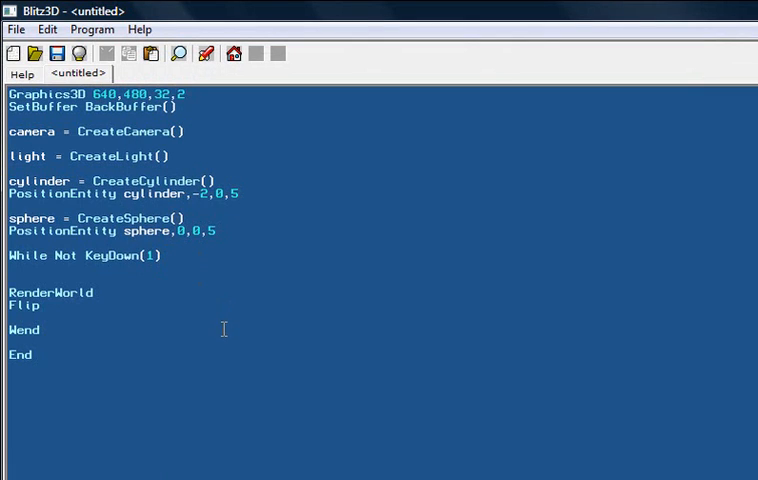
- Give CreateSphere() and CreateCylinder() 32 segments each for smoother shapes
type("32")
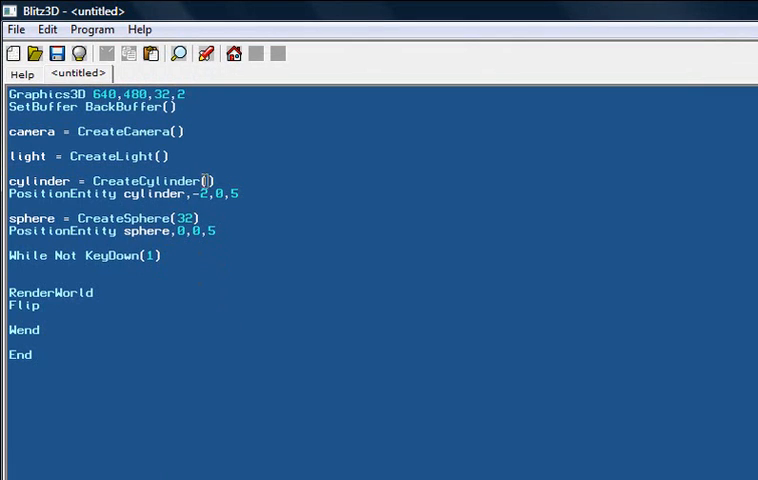
type("32")
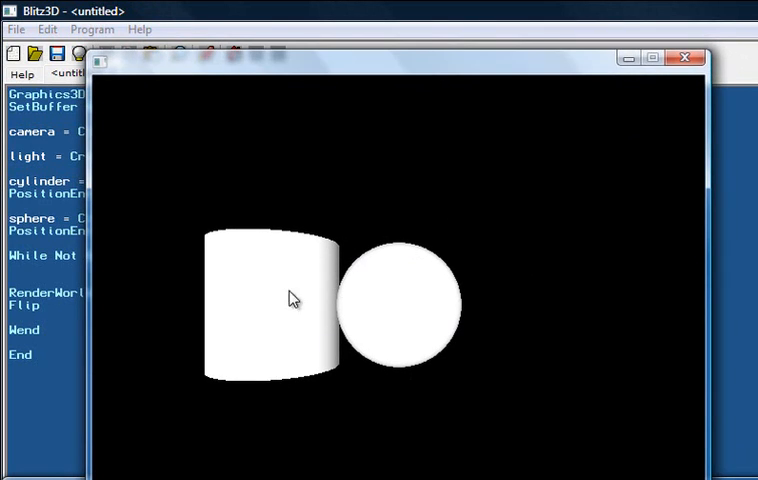
mouse_move(293, 287)
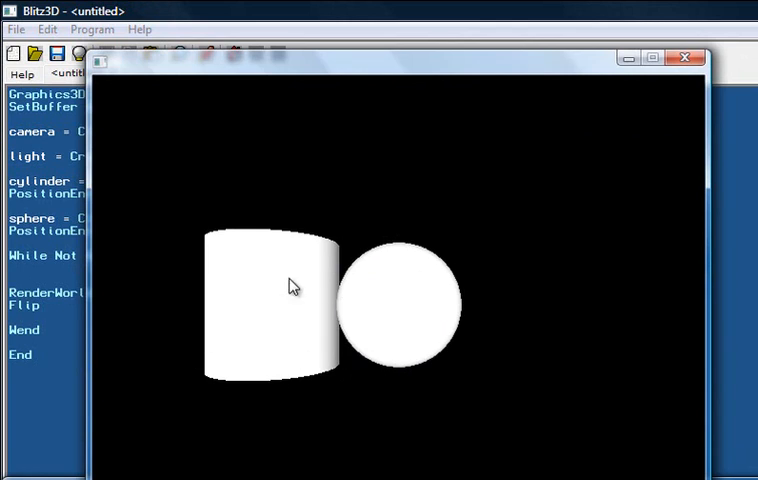
mouse_move(650, 92)
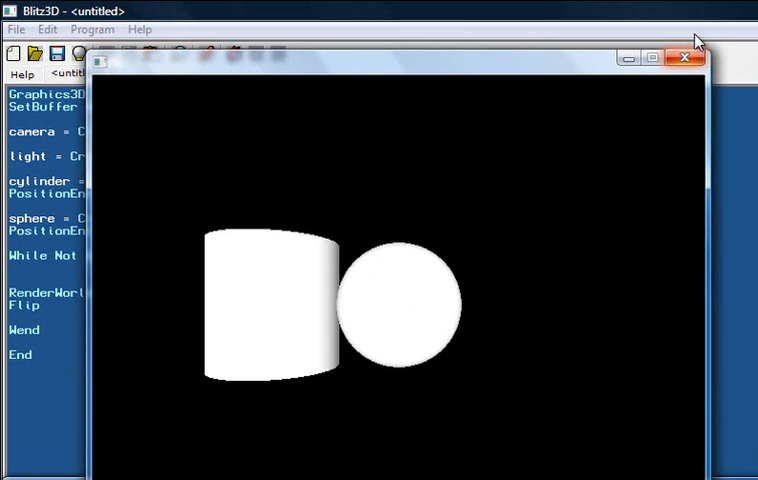
left_click(684, 57)
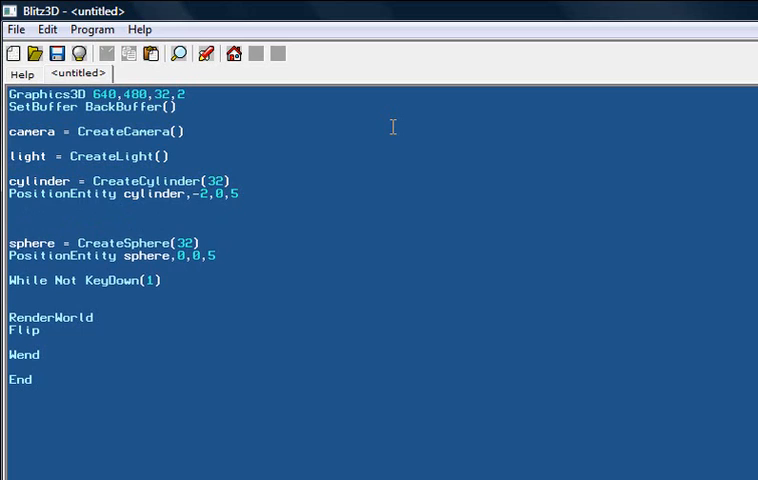
- Write cube = CreateCube() and PositionEntity cube,2,0,5 to place a cube on the right
type("c")
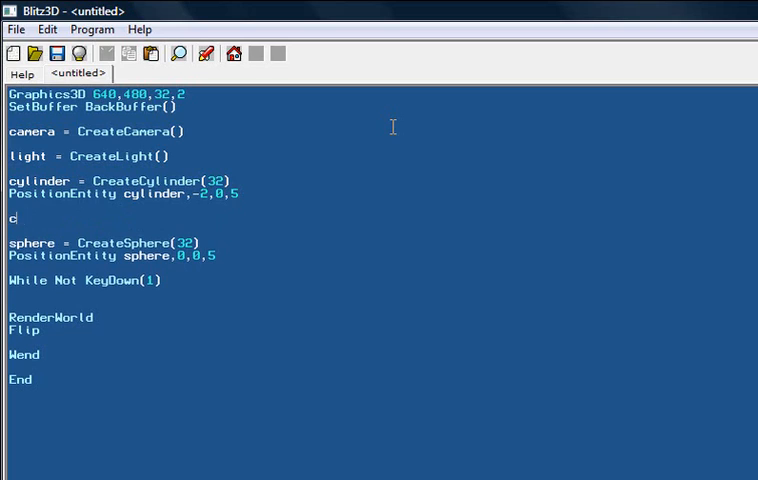
type("ube = createCube(")
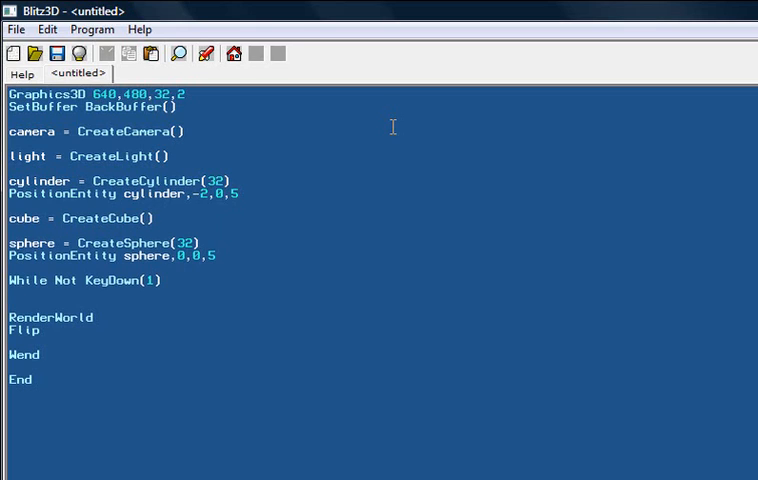
type("po")
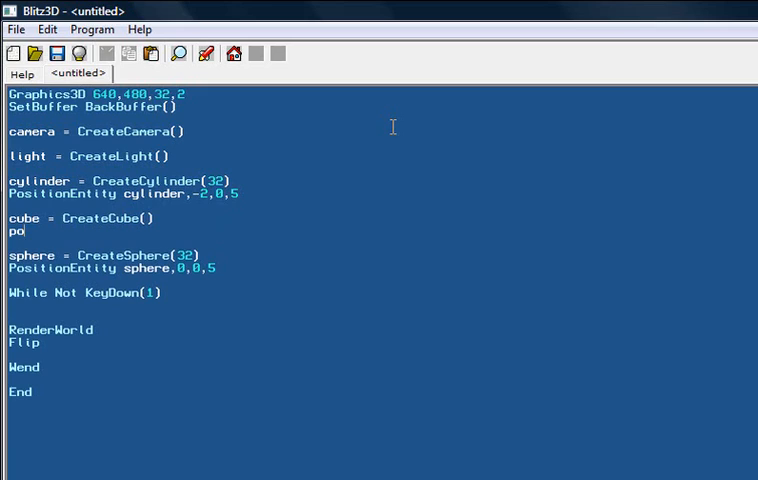
type("si")
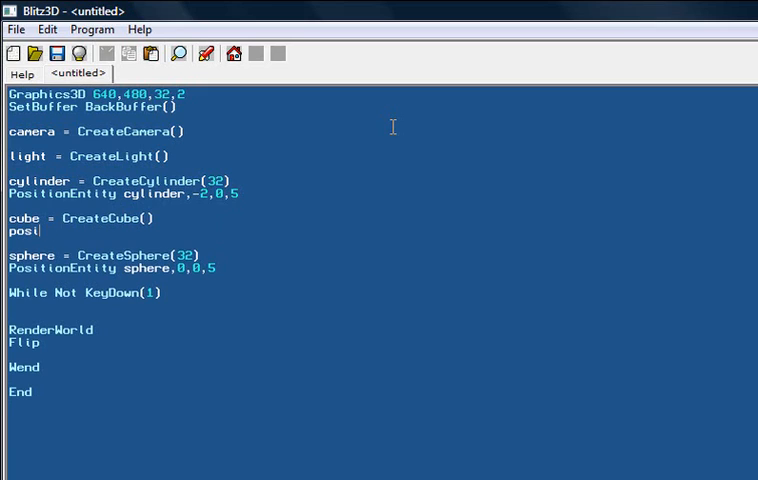
type("tionentity cube,")
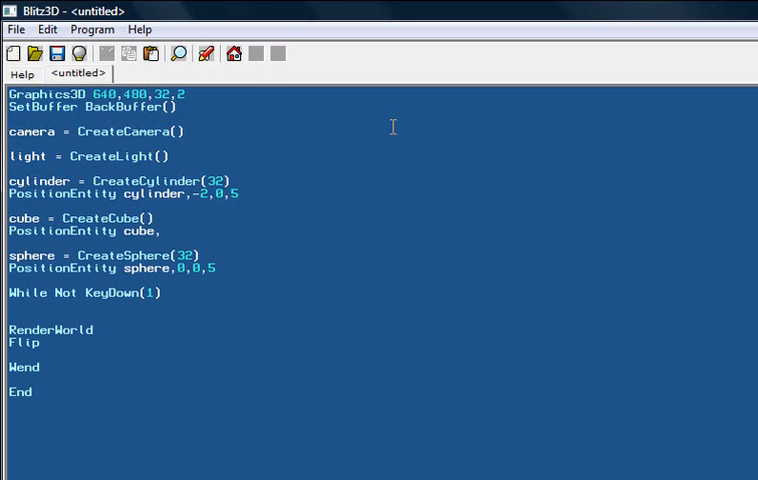
type("2,")
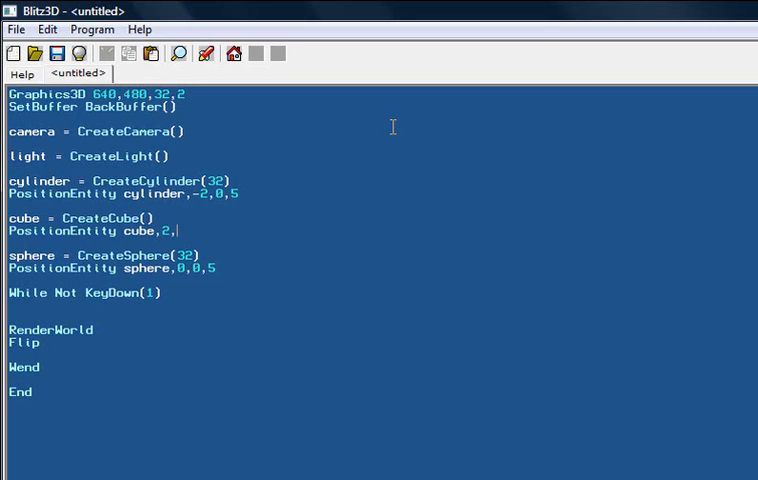
type("05")
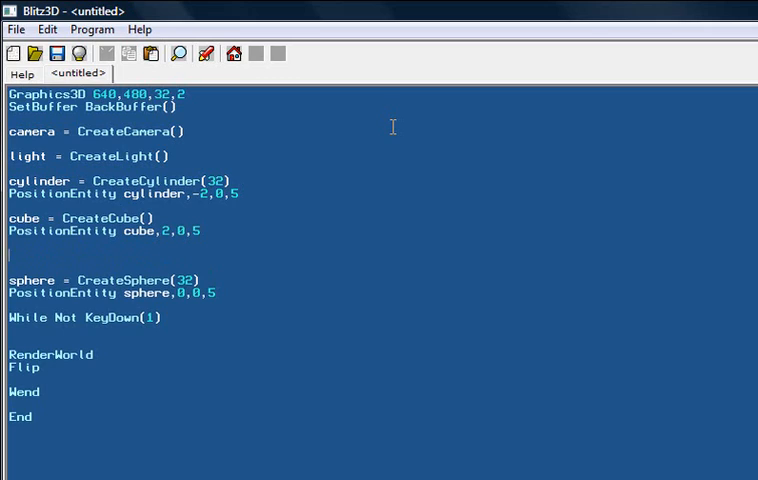
- Write cone = CreateCone() and PositionEntity cone,0,-2,5 to place a cone below the sphere
type("cone =")
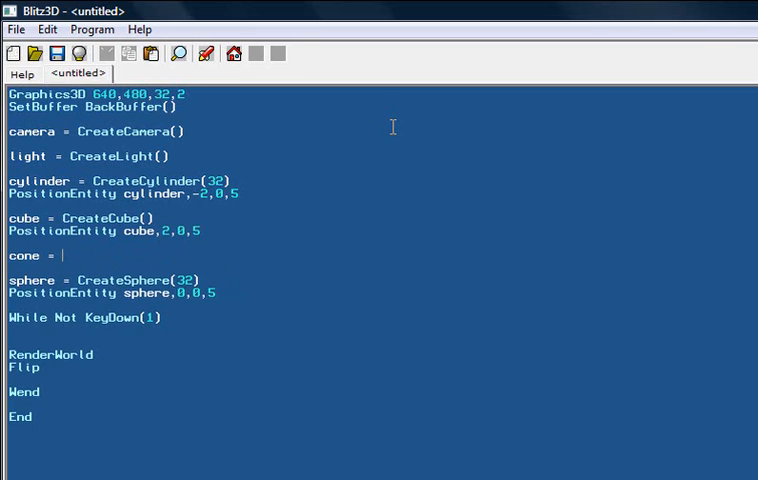
type("CreateCone()")
type("posi")
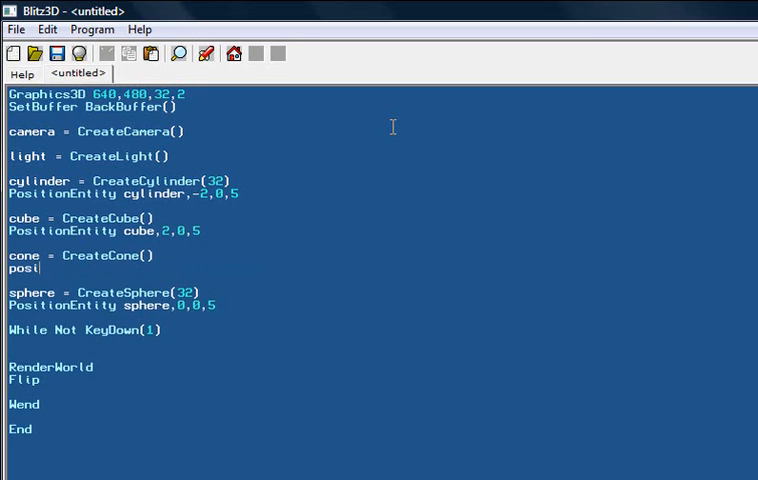
type("tionene")
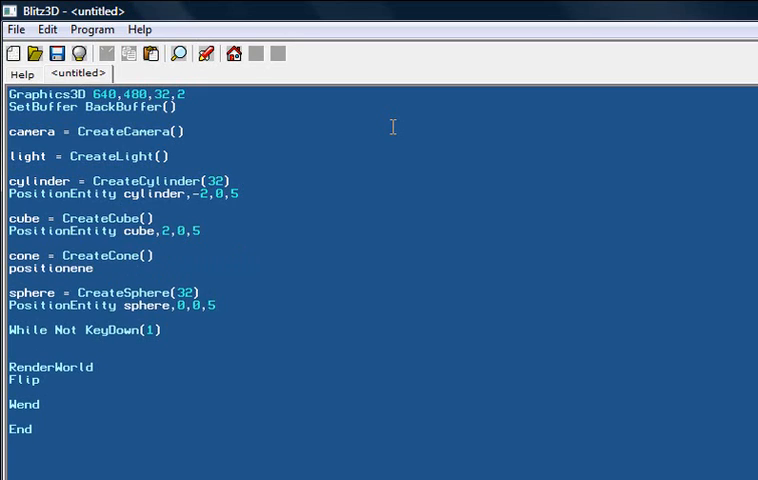
type("PositionEntity con")
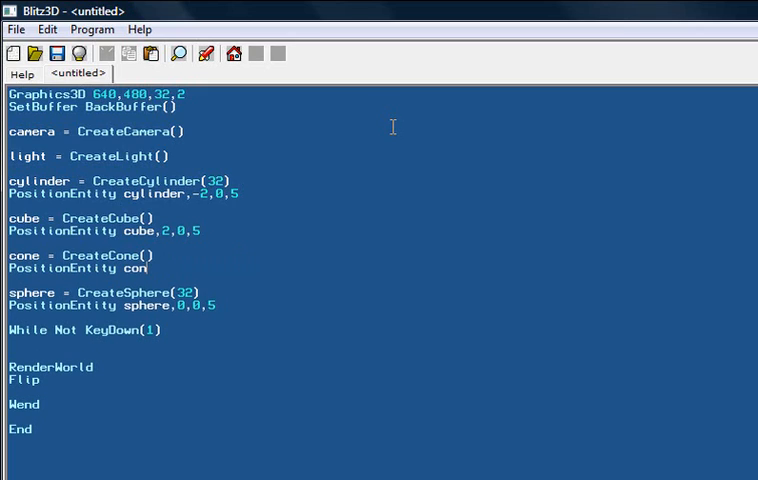
type("e,")
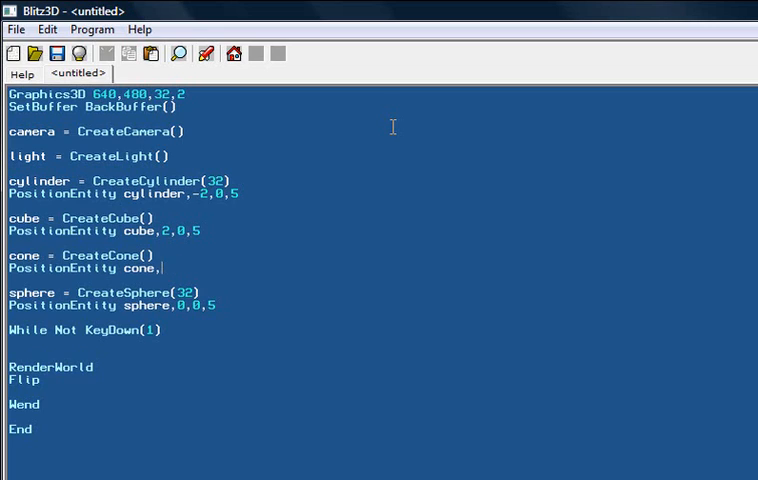
type("0,-")
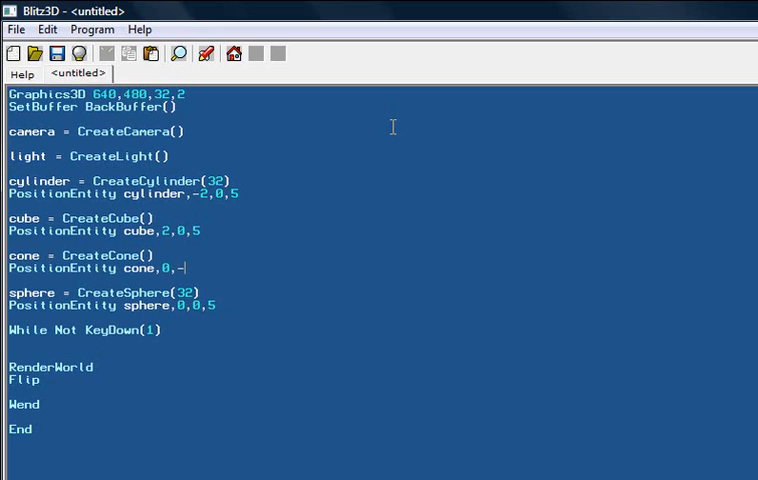
type("2,5")
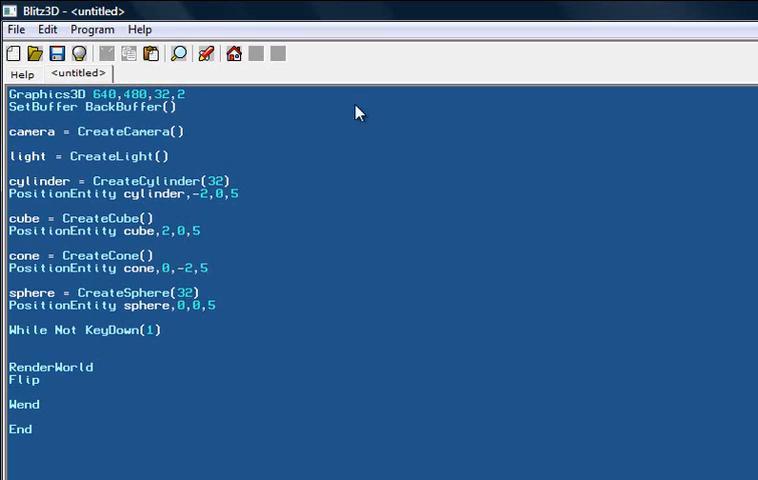
double_click(186, 268)
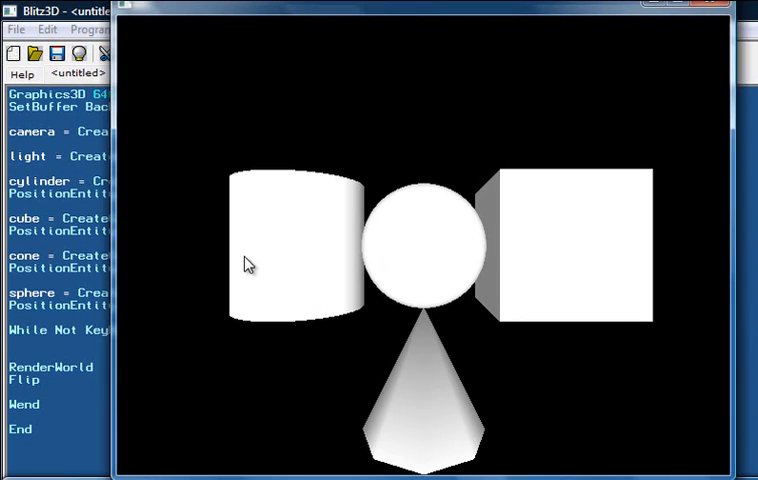
mouse_move(630, 197)
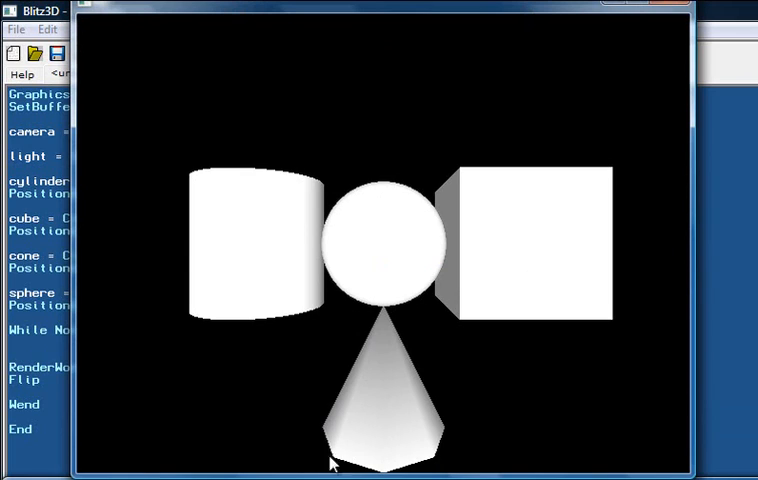
mouse_move(337, 463)
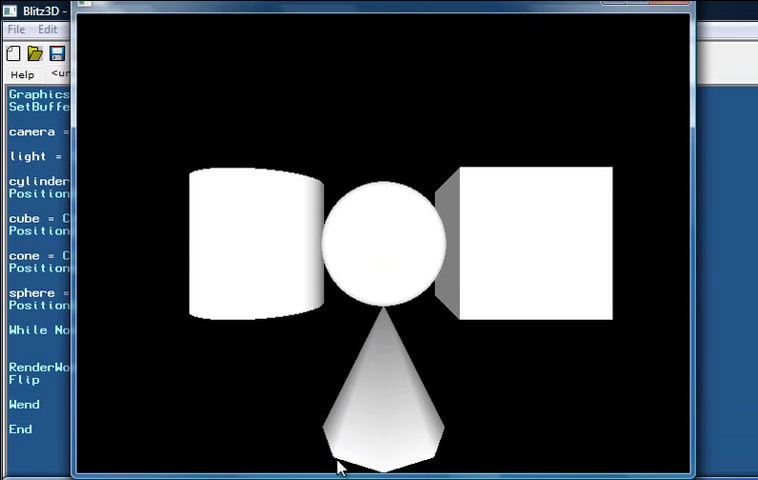
mouse_move(391, 448)
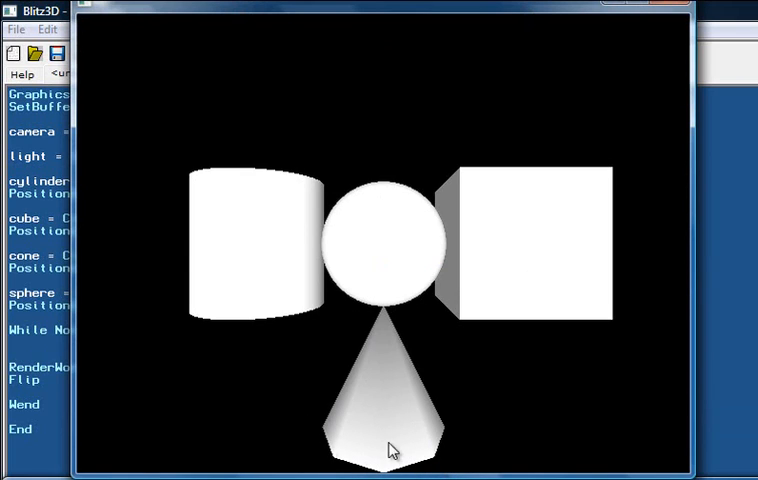
mouse_move(667, 8)
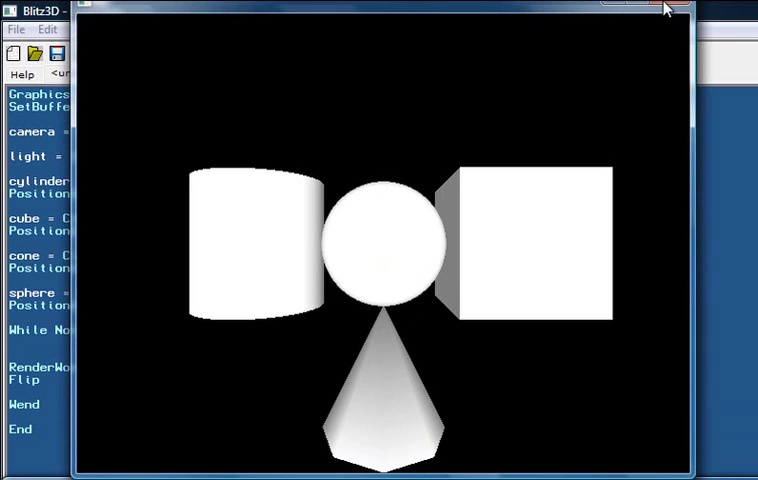
- Close the running four-shape scene window to return to the script
left_click(665, 8)
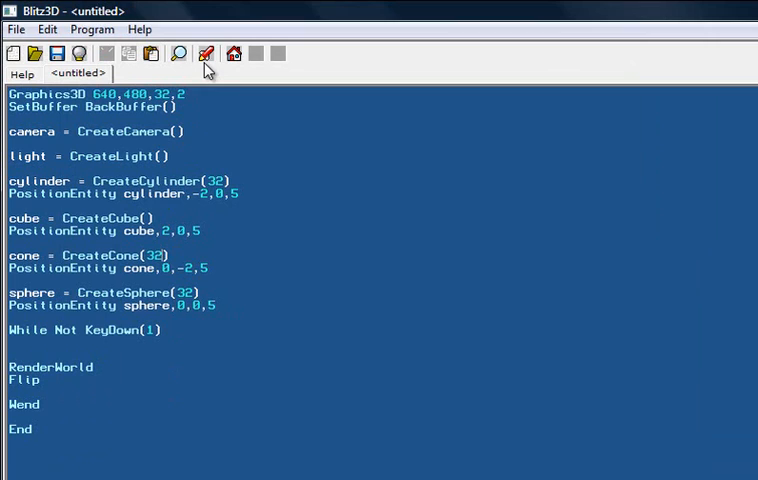
left_click(206, 53)
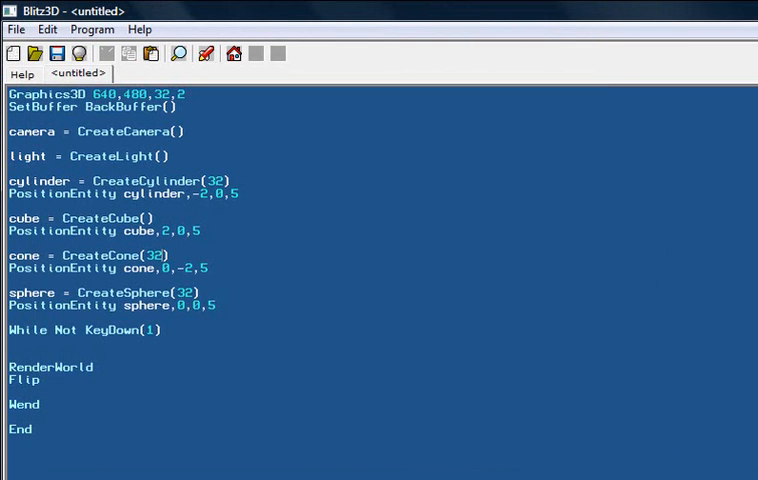
mouse_move(355, 414)
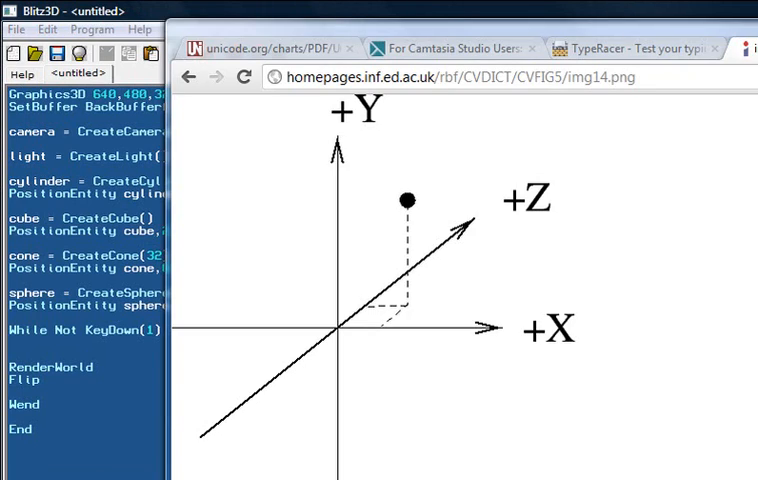
mouse_move(358, 238)
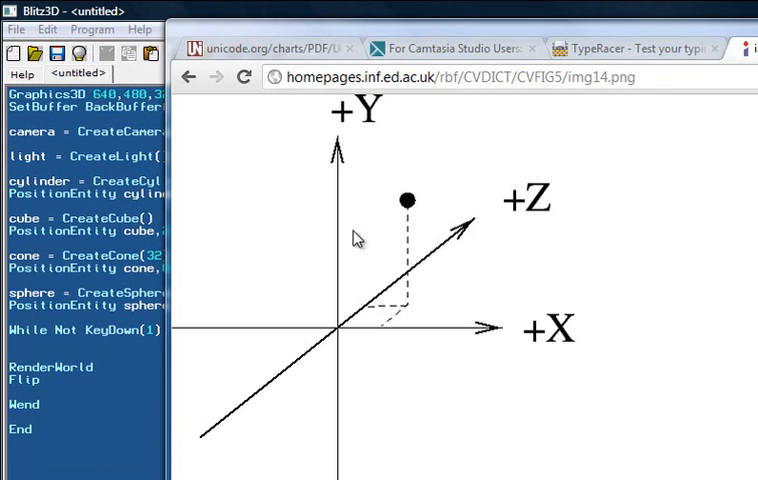
mouse_move(338, 393)
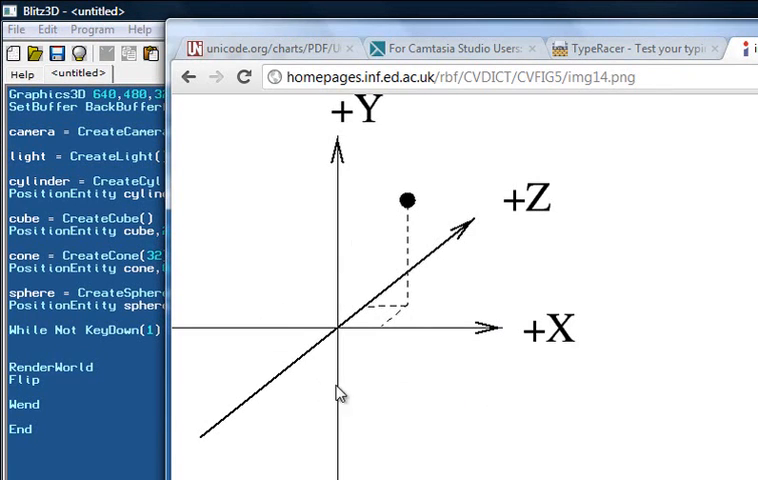
mouse_move(388, 156)
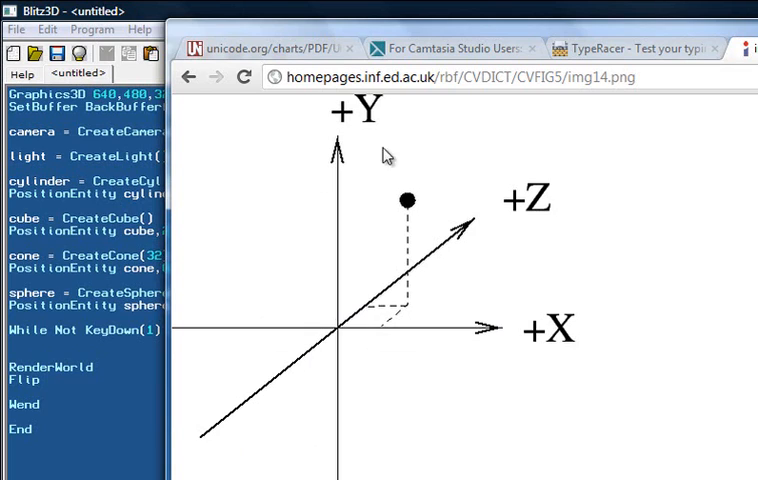
mouse_move(295, 392)
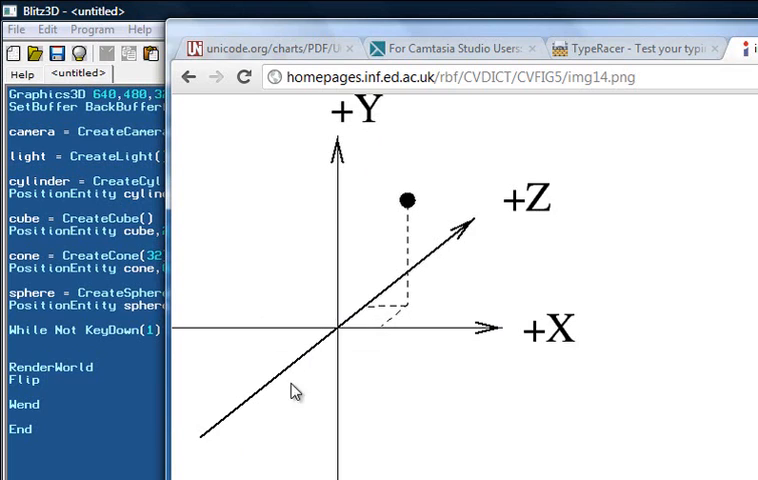
mouse_move(346, 15)
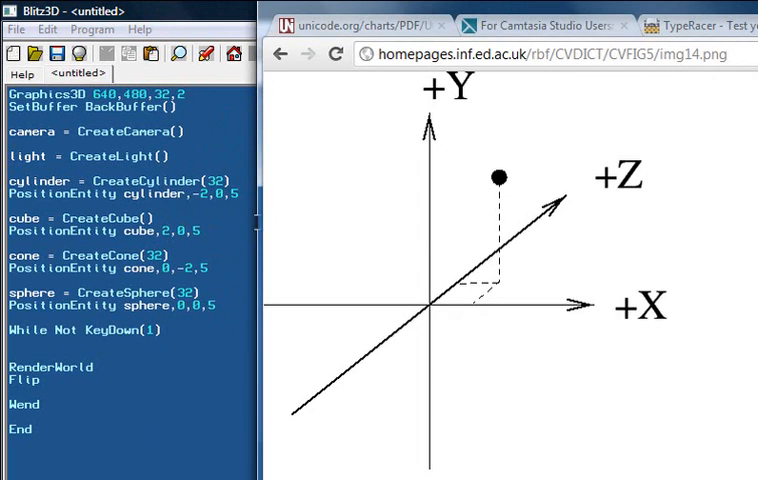
mouse_move(470, 316)
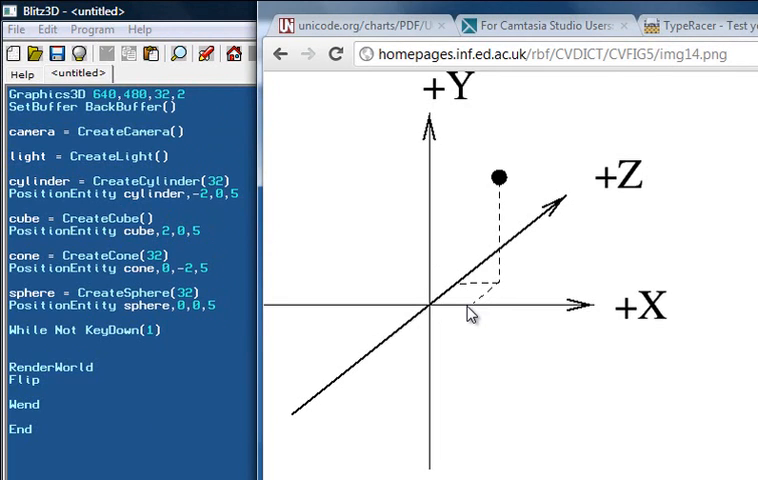
mouse_move(537, 240)
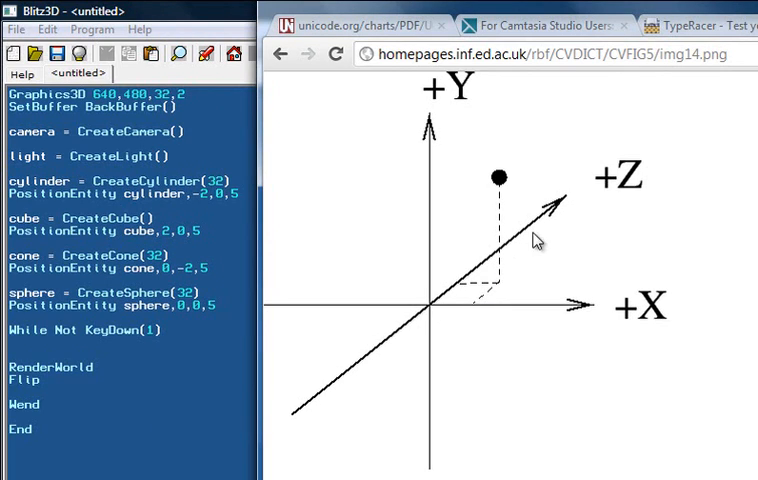
mouse_move(449, 328)
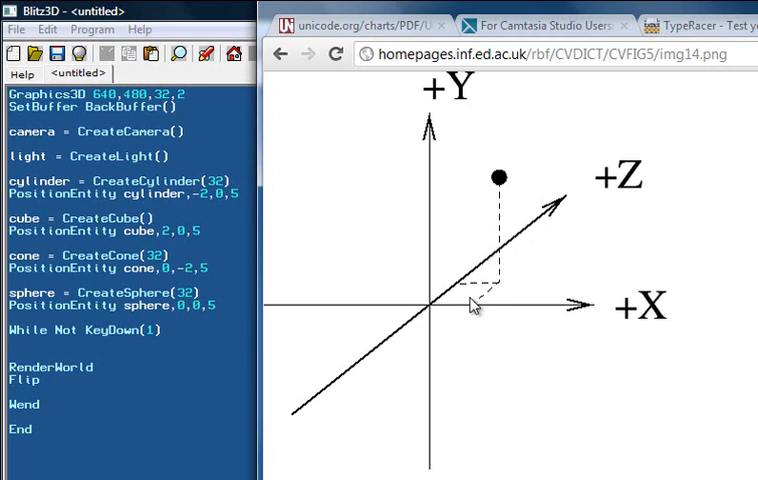
mouse_move(502, 291)
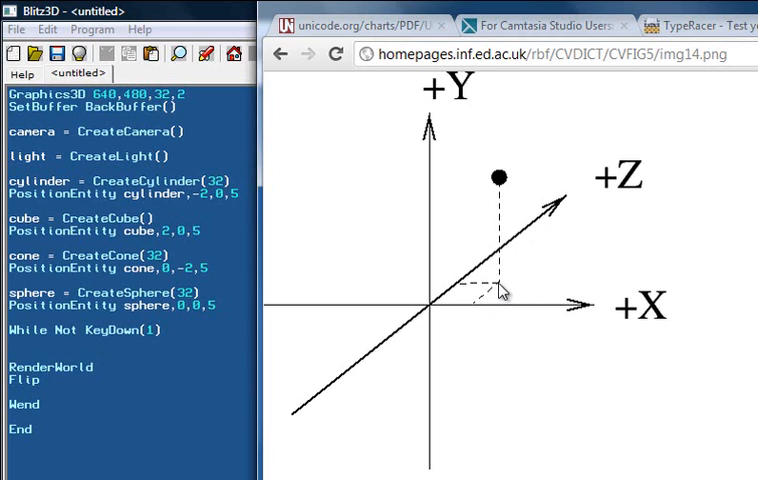
mouse_move(522, 188)
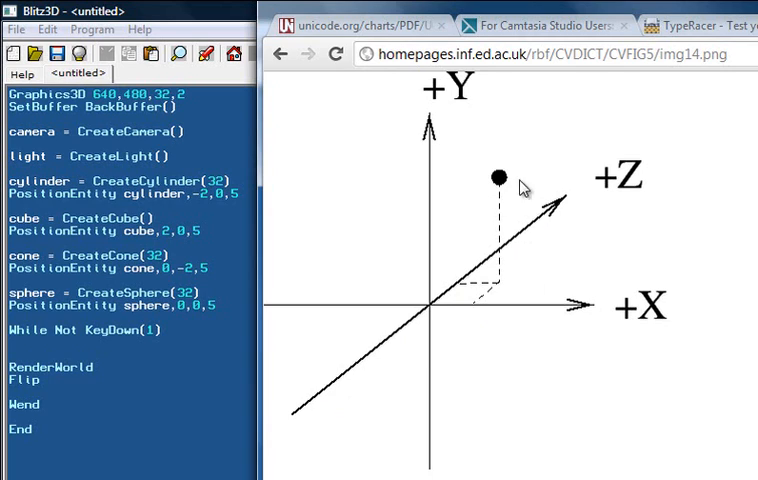
mouse_move(440, 283)
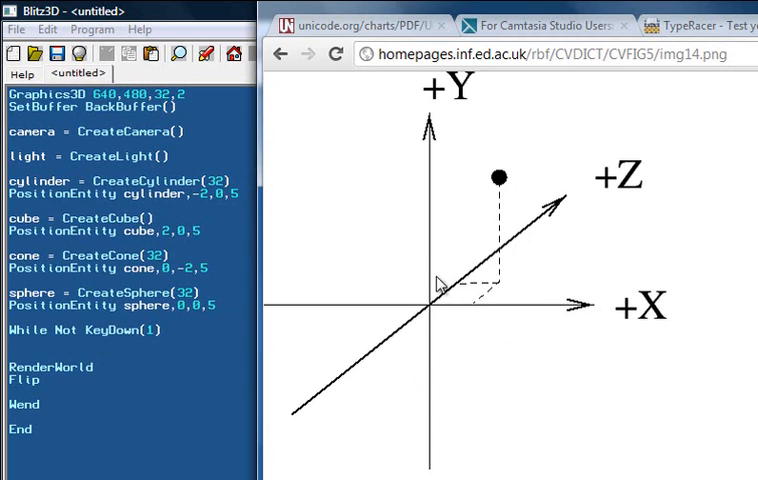
mouse_move(621, 205)
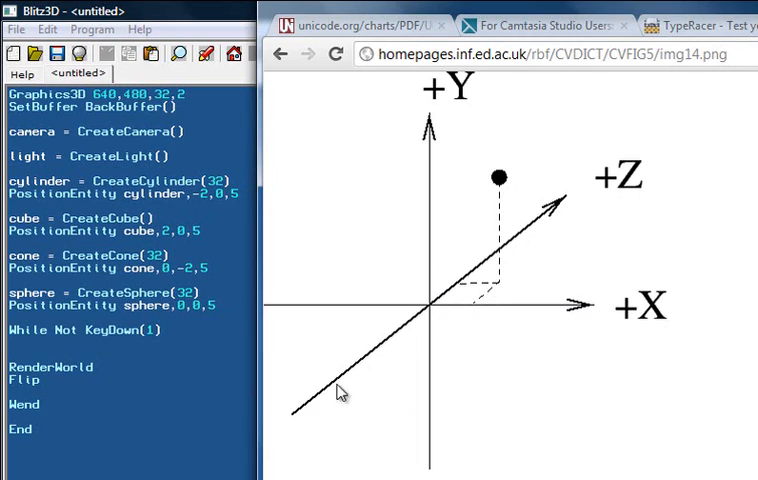
mouse_move(530, 202)
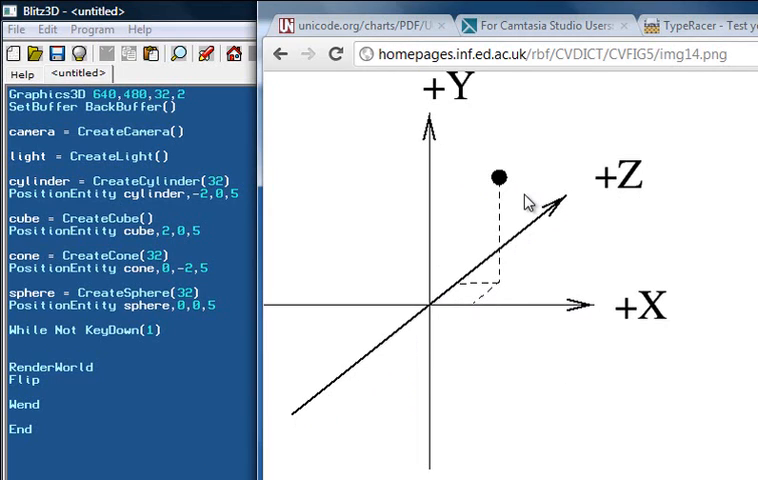
mouse_move(510, 170)
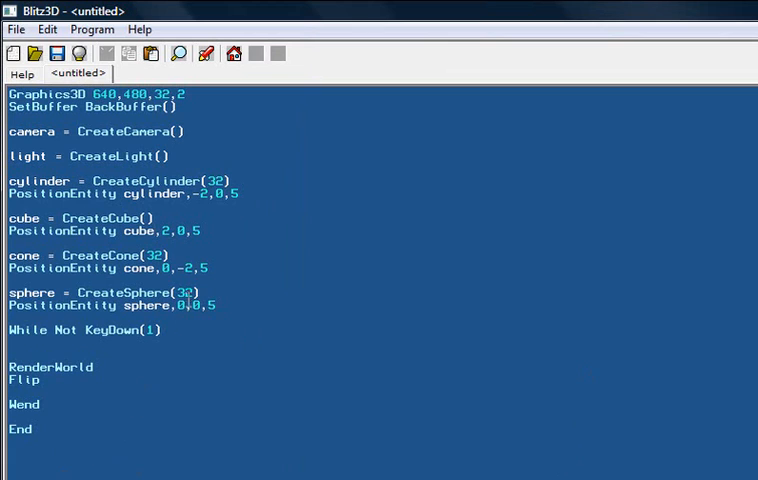
left_click_drag(9, 155, 216, 305)
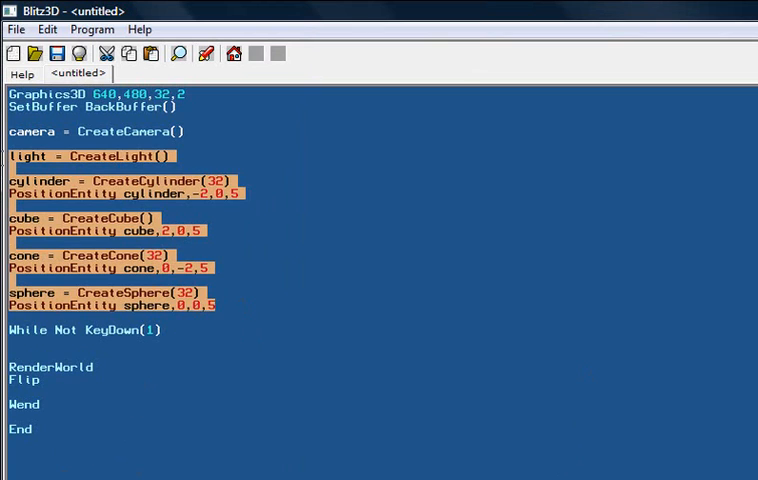
left_click(257, 268)
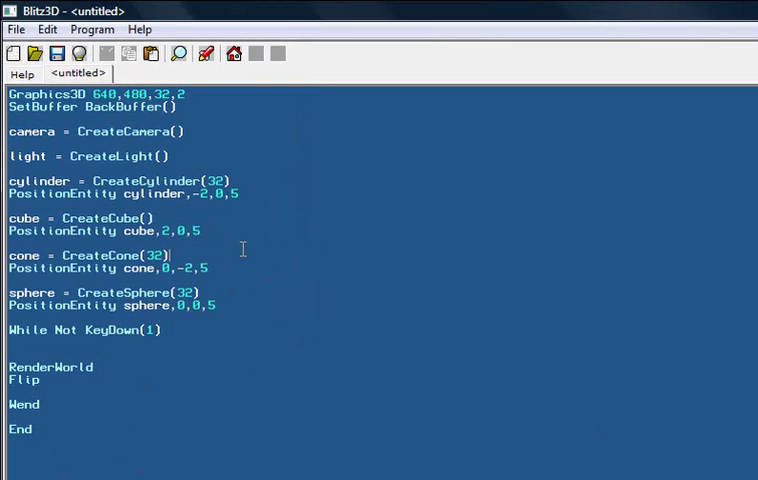
mouse_move(350, 269)
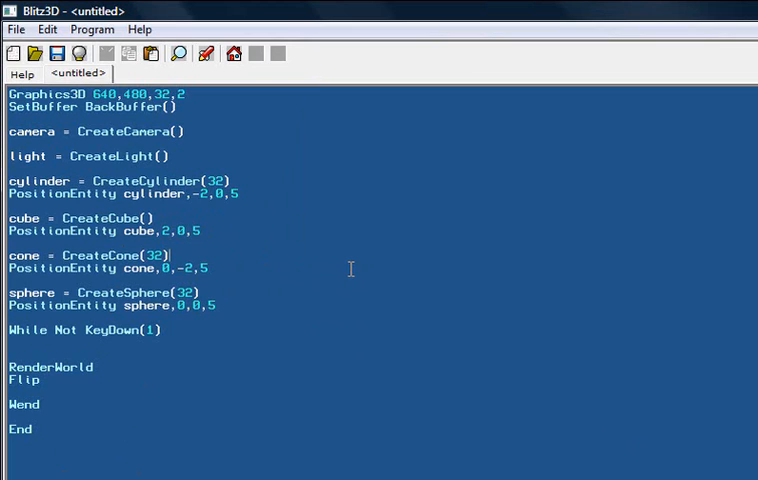